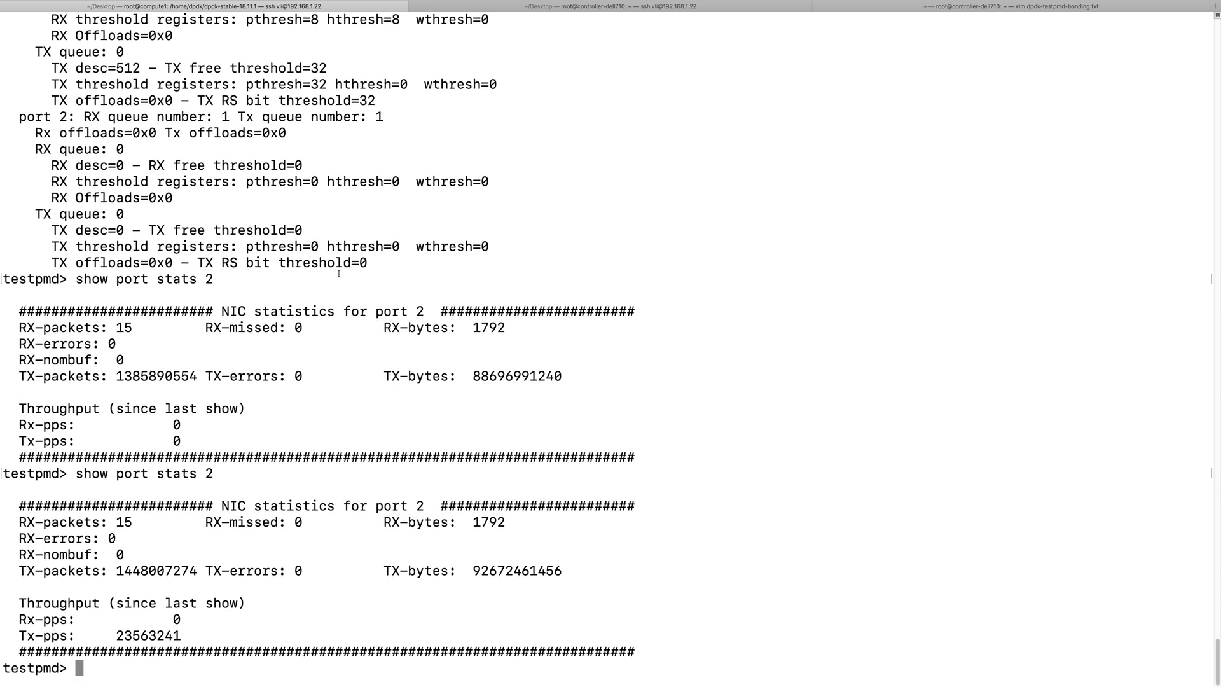
# Step: Query 'show port stats 2' in testpmd (~23.5M Tx-pps), then switch to the controller-dell710 shell
pyautogui.write('show port stats 2')
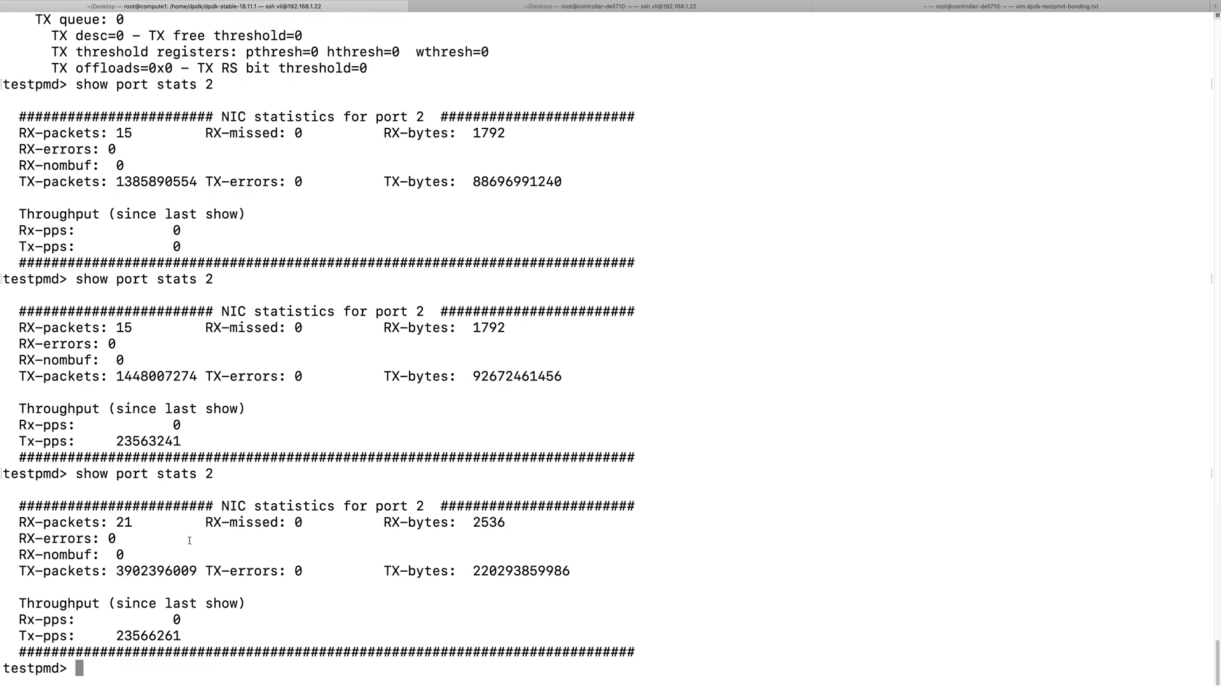
pyautogui.moveTo(91, 639)
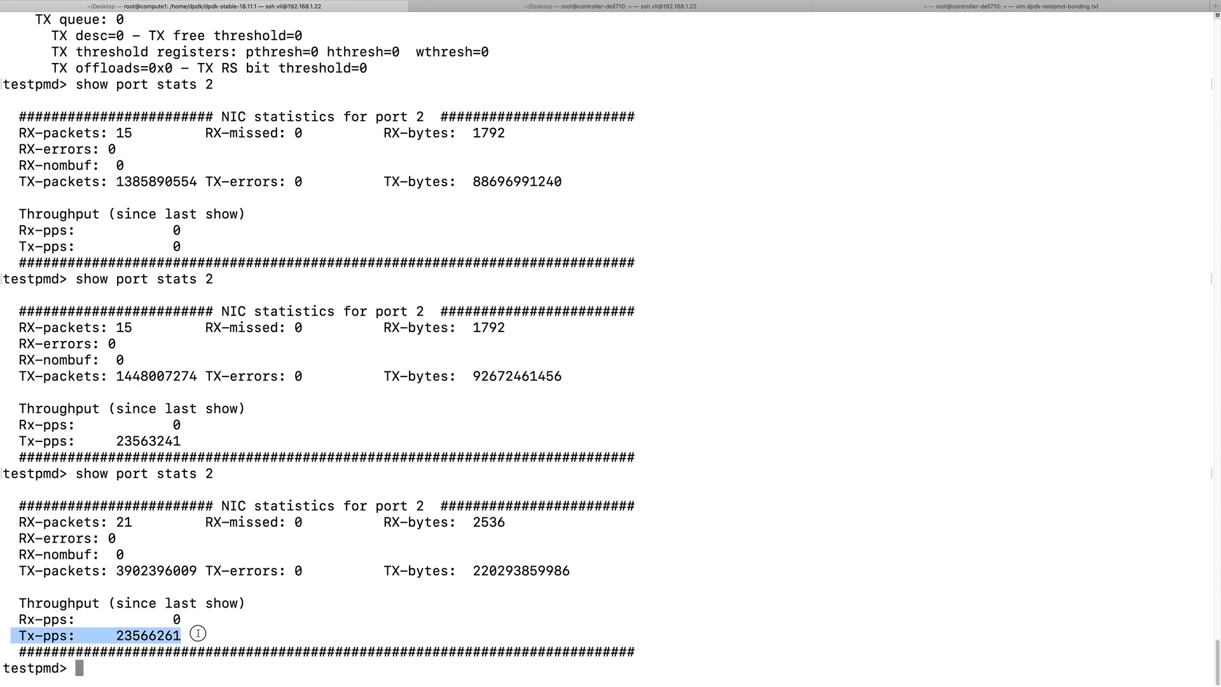
pyautogui.moveTo(205, 652)
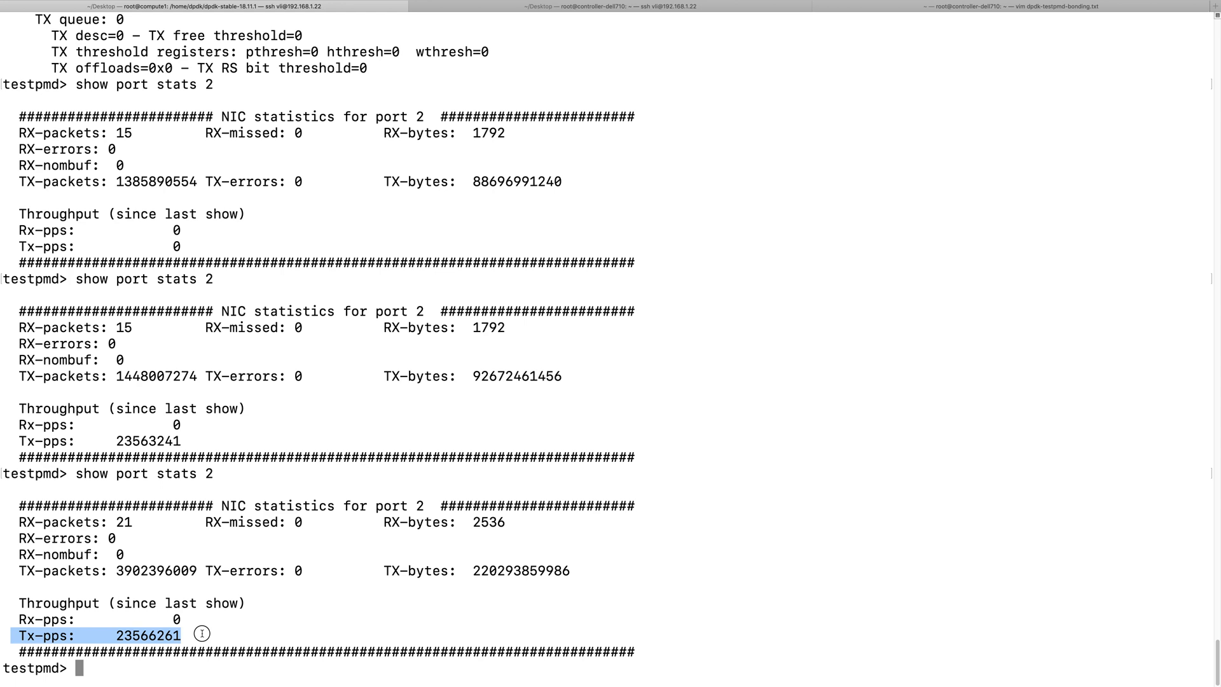
pyautogui.moveTo(143, 653)
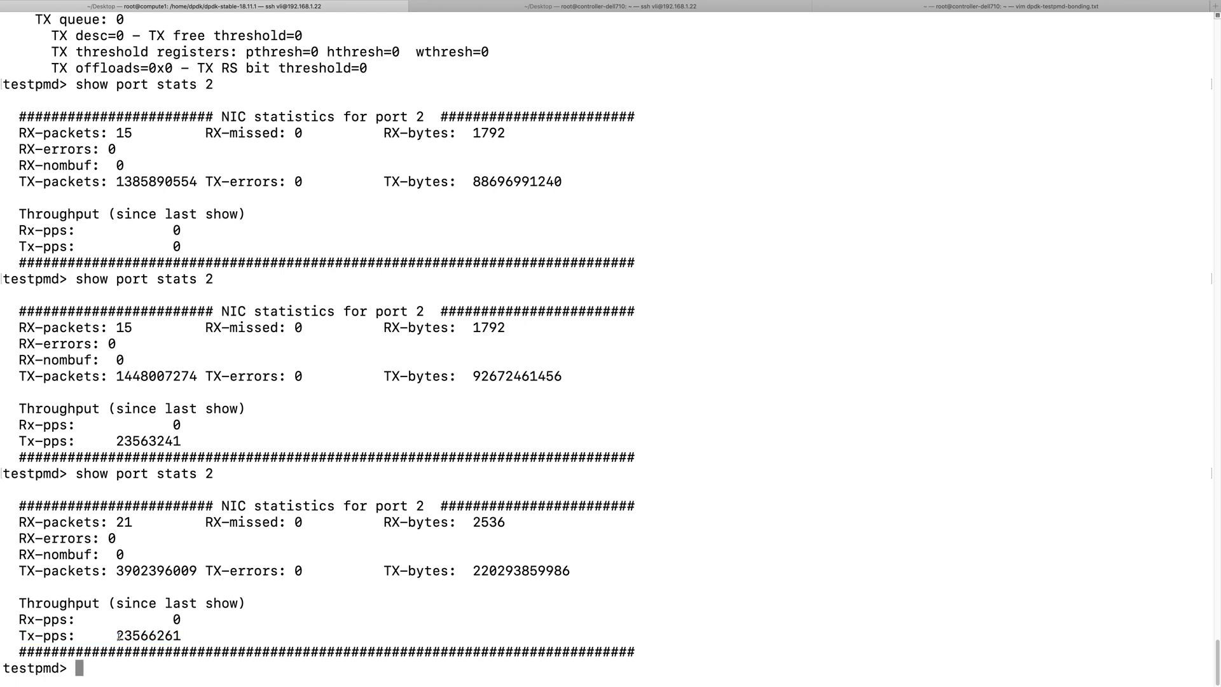
pyautogui.doubleClick(129, 651)
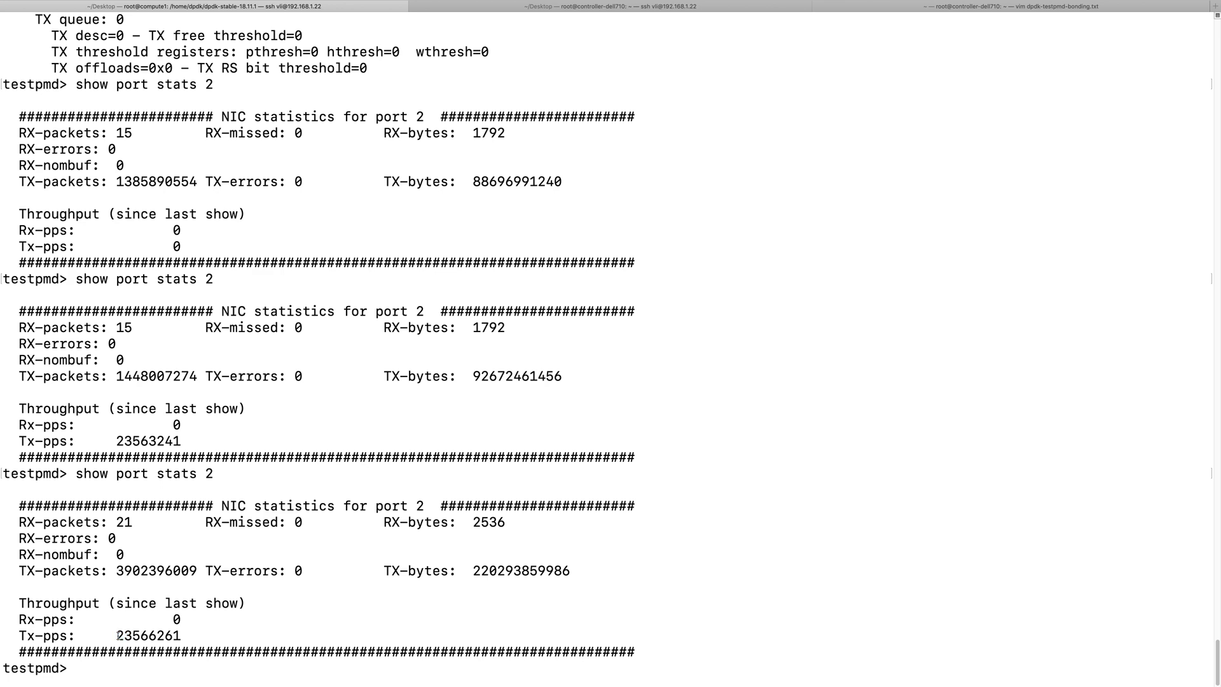
pyautogui.doubleClick(146, 635)
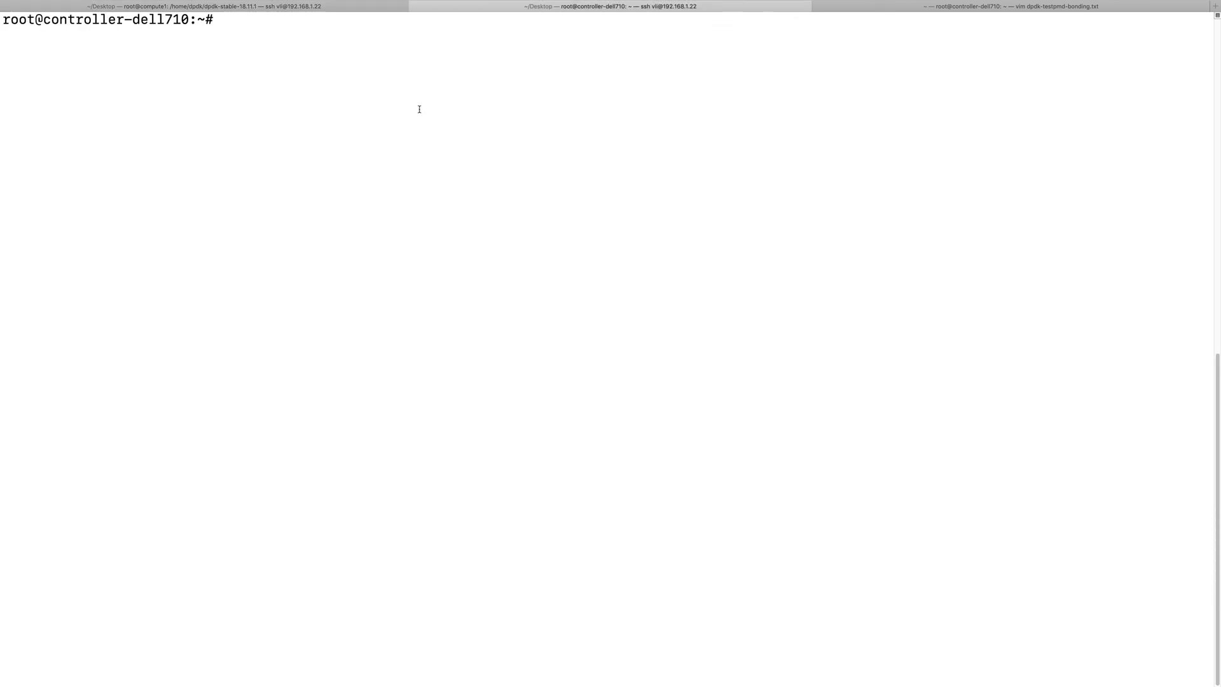
# Step: Clear the screen and capture 3 packets with 'tcpdump -nn -i bond0 -e -c 3'
pyautogui.write('clear')
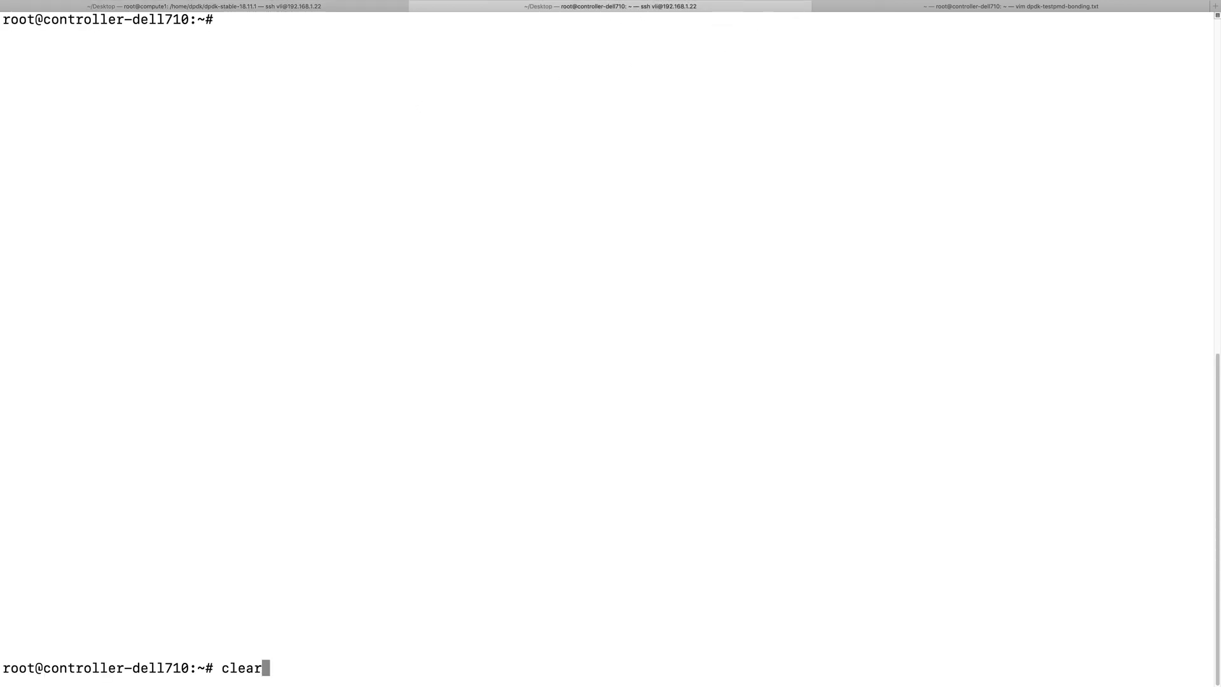
pyautogui.write('tcpdump -nn -i enp4s0f0 -e -c 3')
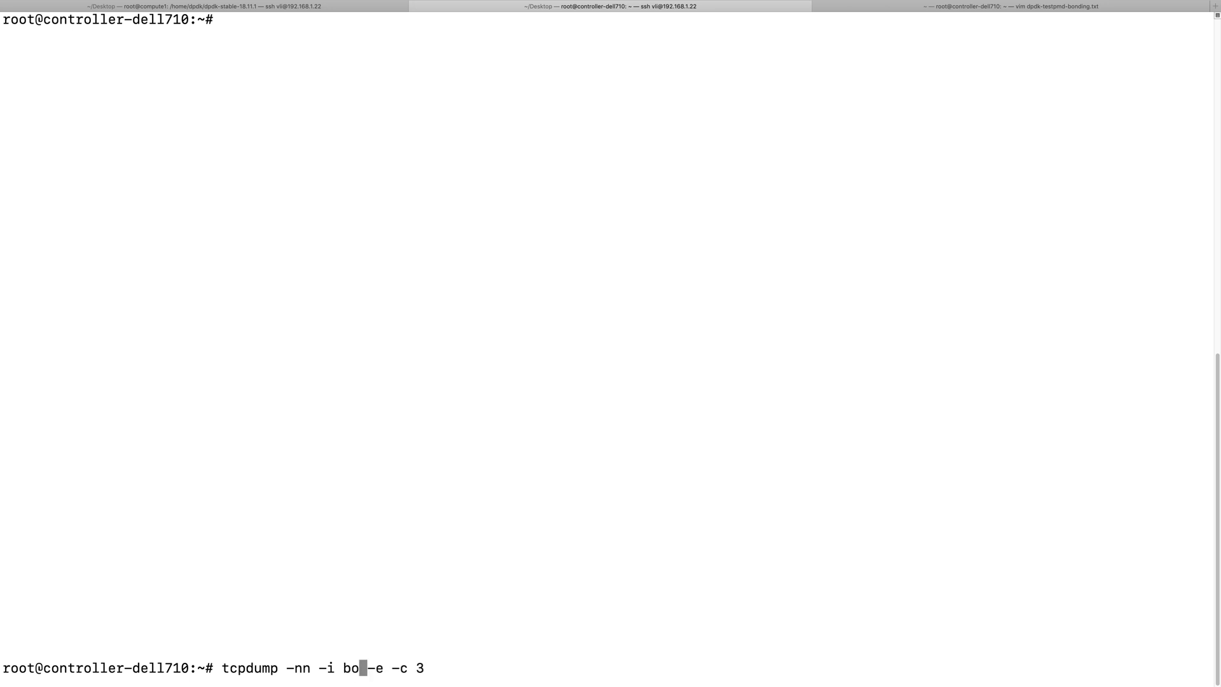
pyautogui.write('nd0')
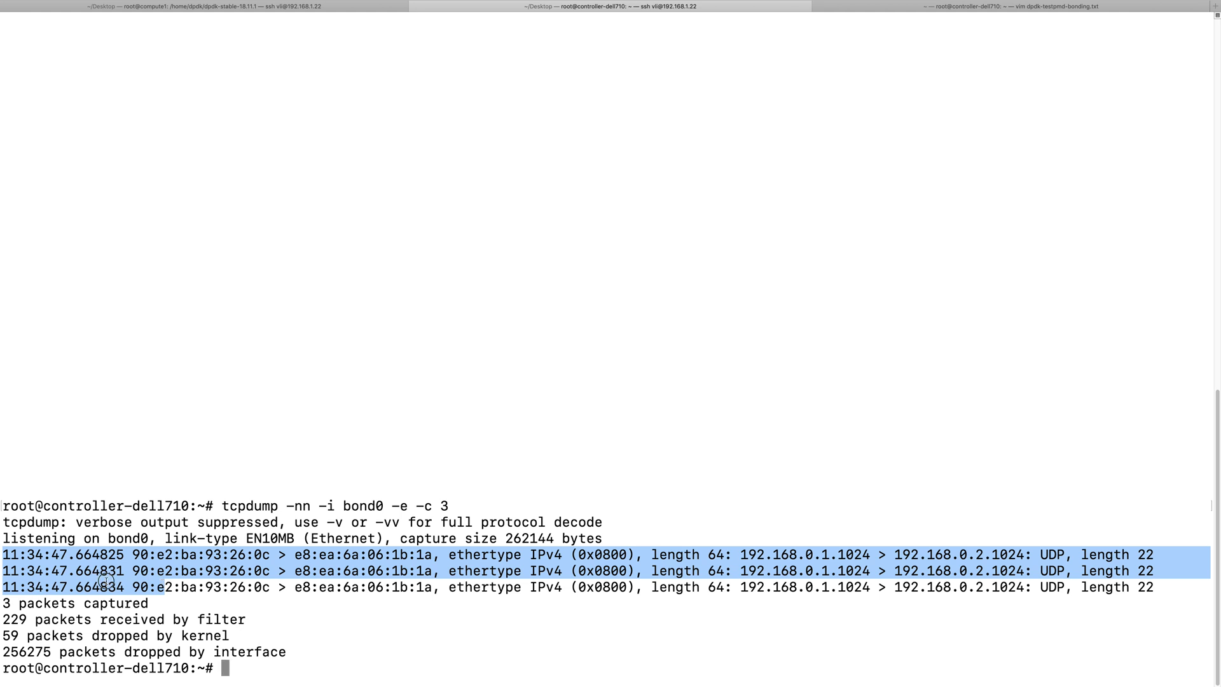
pyautogui.click(544, 568)
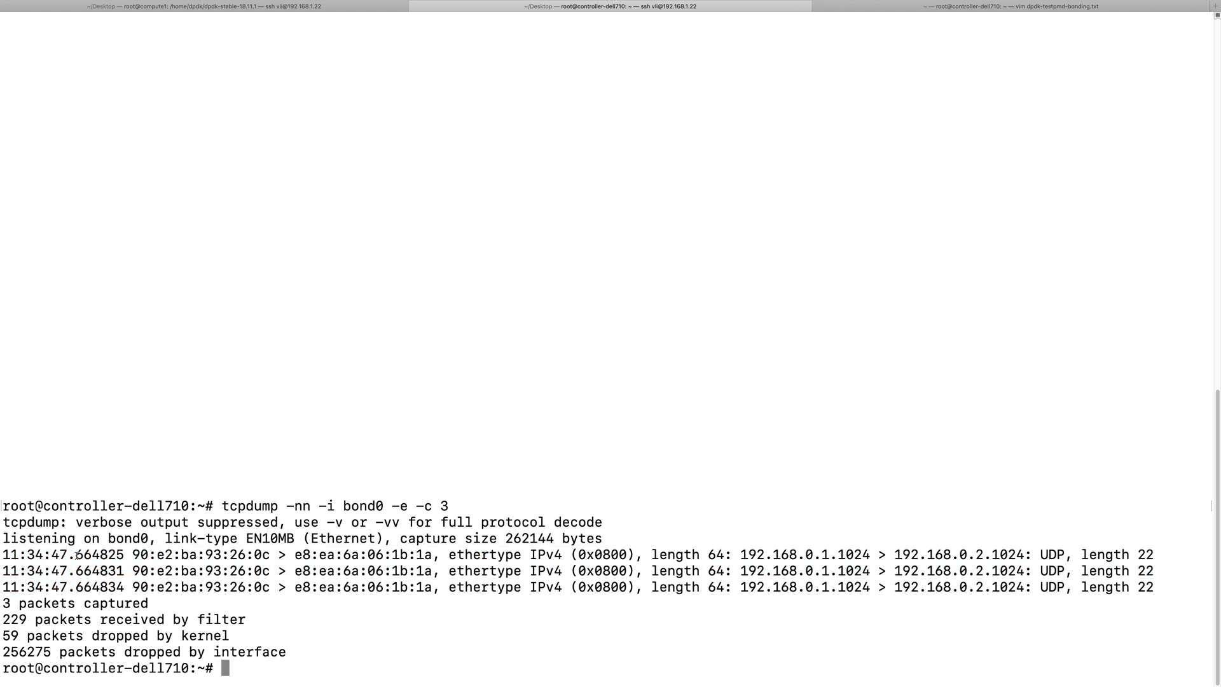
pyautogui.doubleClick(35, 555)
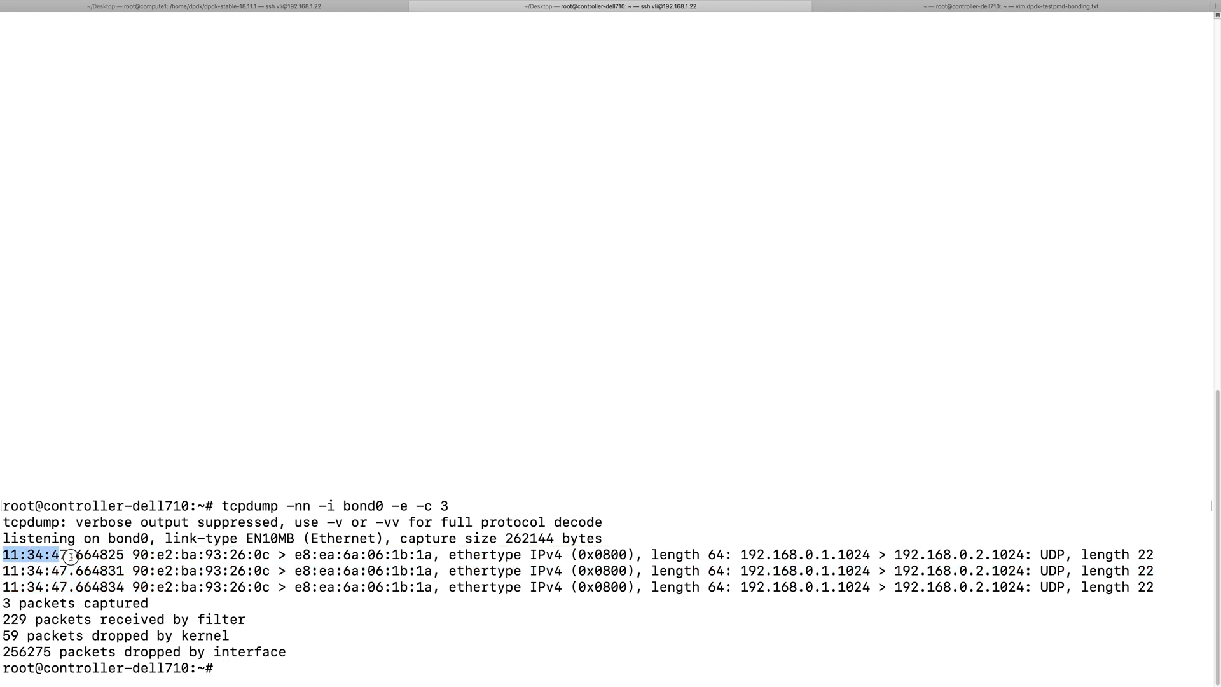
pyautogui.moveTo(66, 555); pyautogui.dragTo(650, 570)
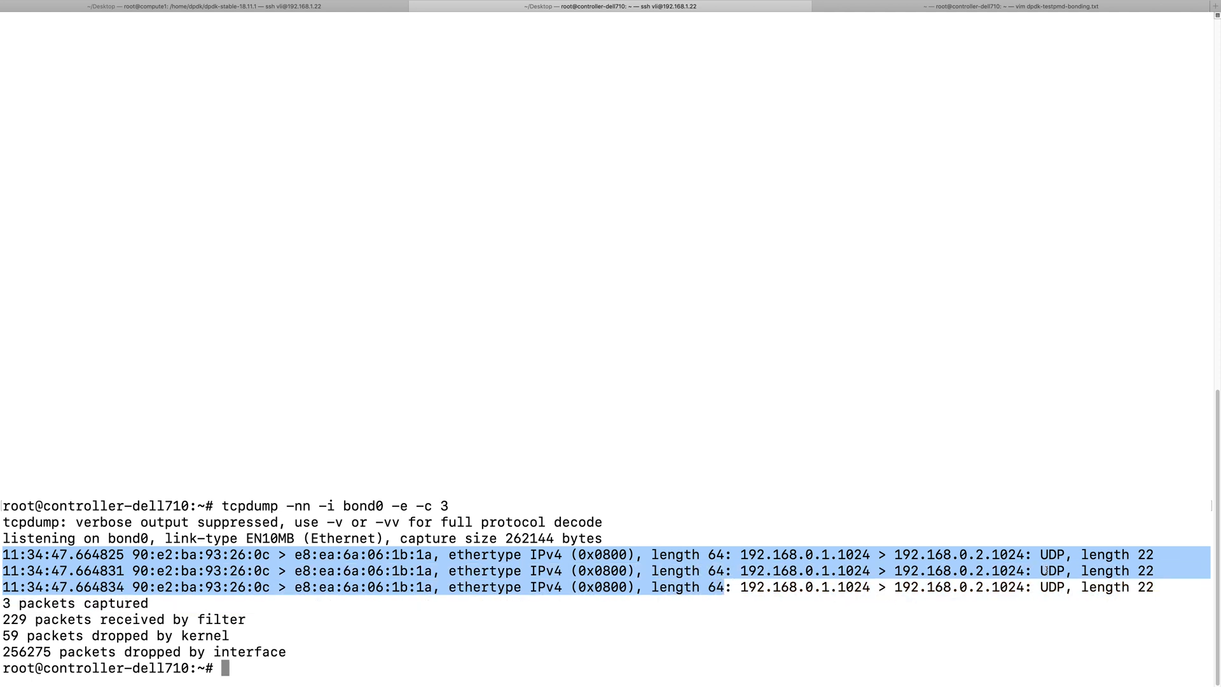
pyautogui.doubleClick(1056, 554)
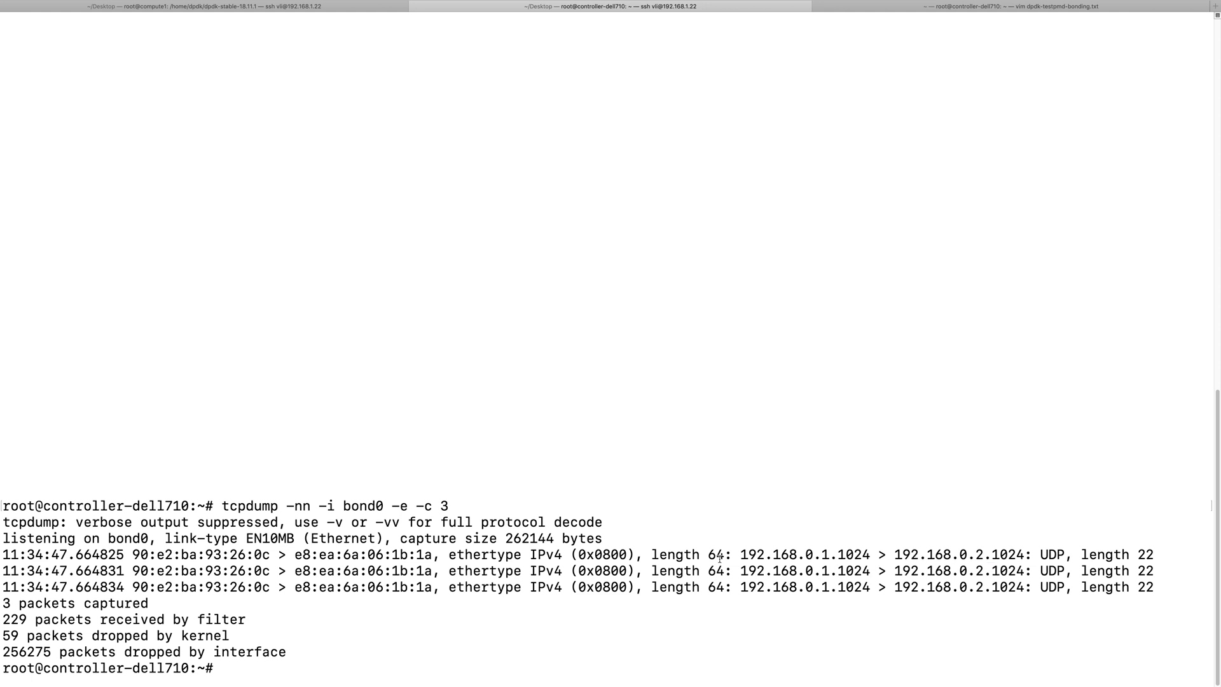
pyautogui.moveTo(738, 555); pyautogui.dragTo(962, 555)
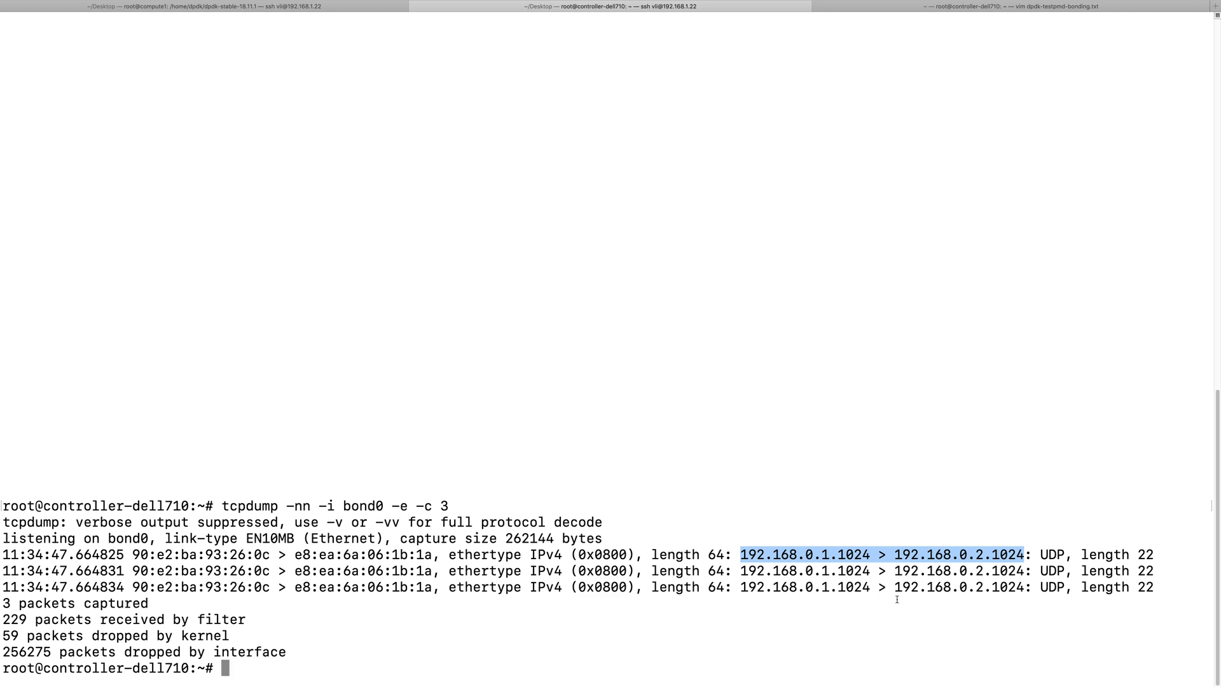
pyautogui.moveTo(837, 596)
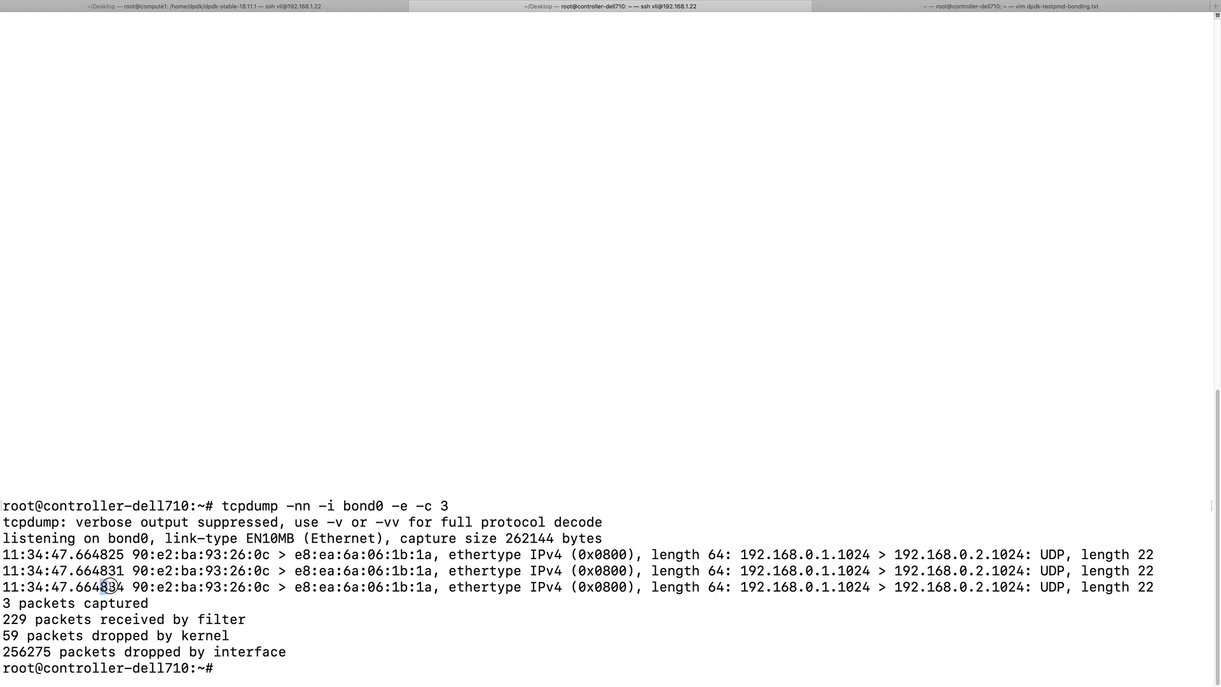
pyautogui.doubleClick(112, 588)
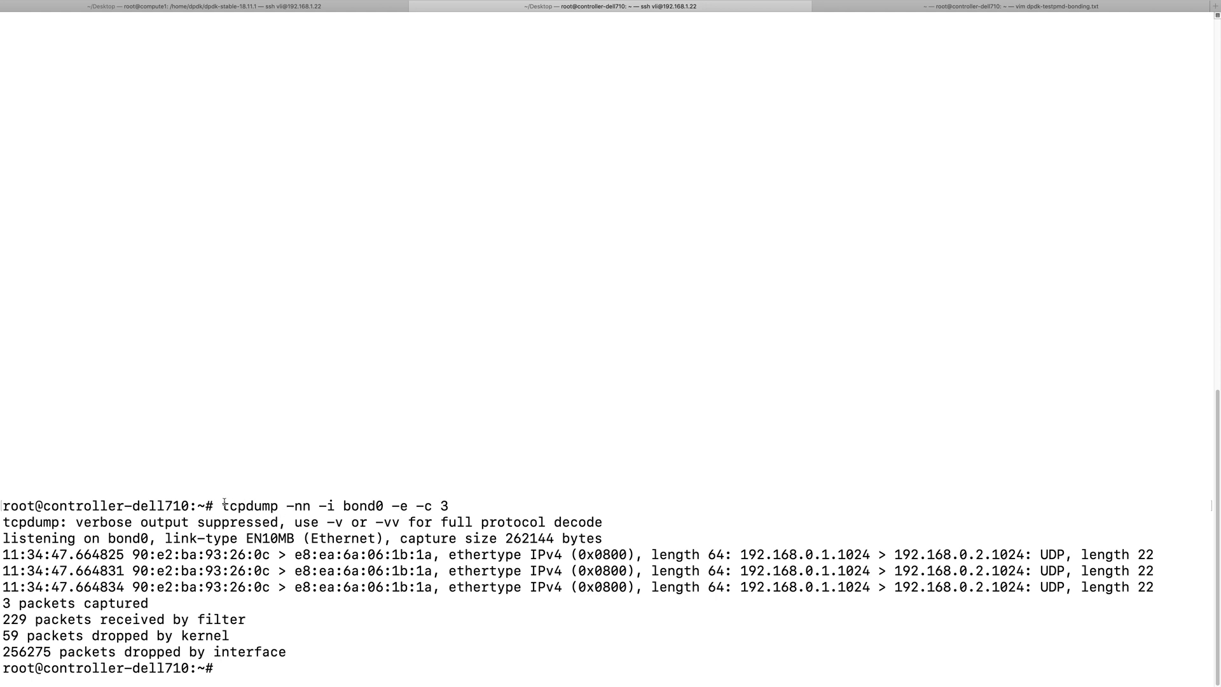
# Step: Capture 3 packets on slave enp4s0f0 with 'tcpdump -nn -i enp4s0f0 -e -c 3'
pyautogui.moveTo(221, 505); pyautogui.dragTo(409, 505)
pyautogui.write('tcpdump -nn -i enp4s0f0 -e -c 3')
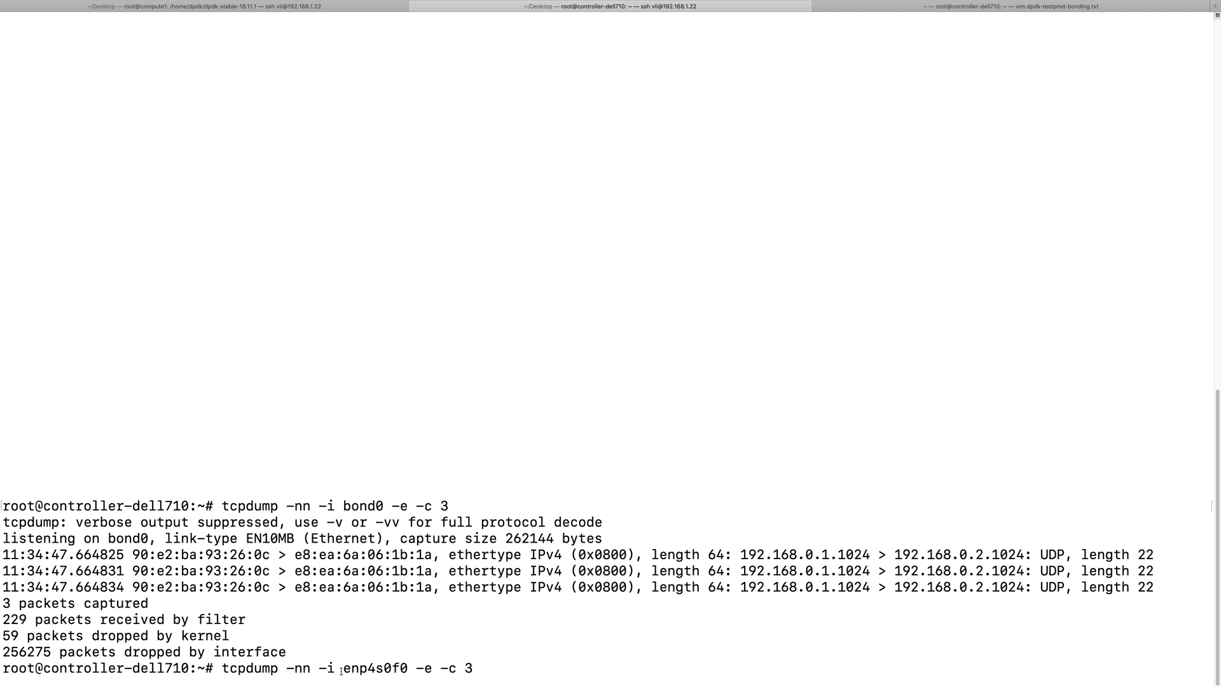
pyautogui.doubleClick(379, 669)
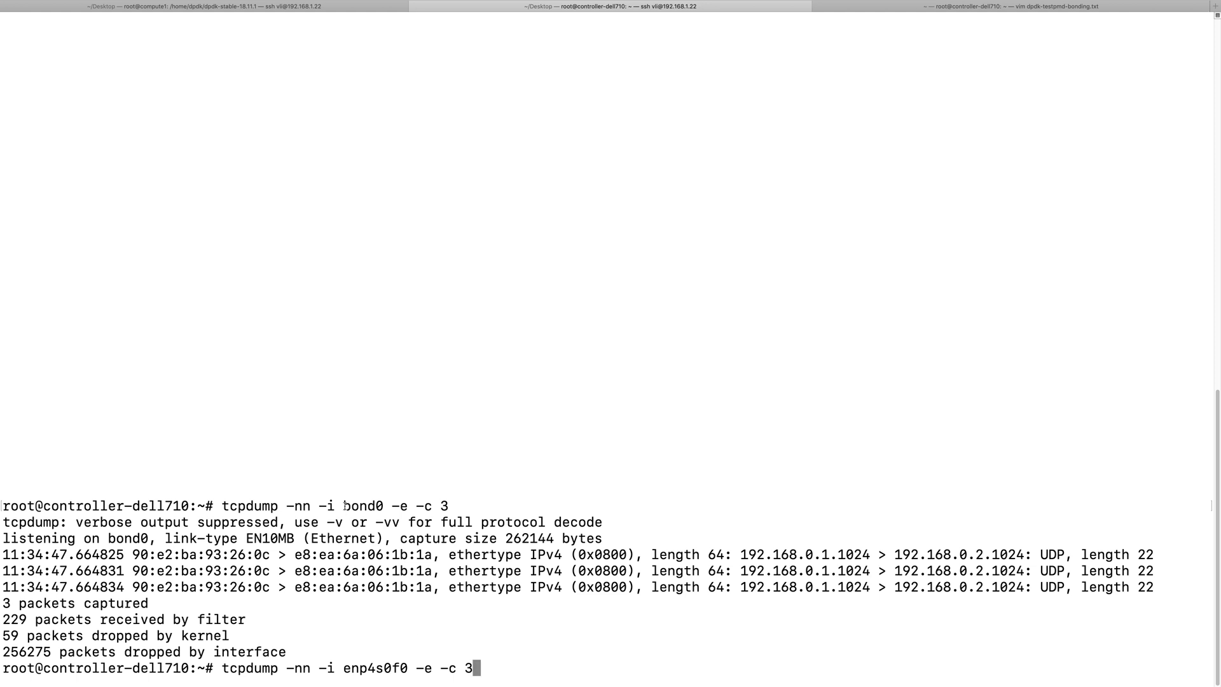
pyautogui.doubleClick(362, 506)
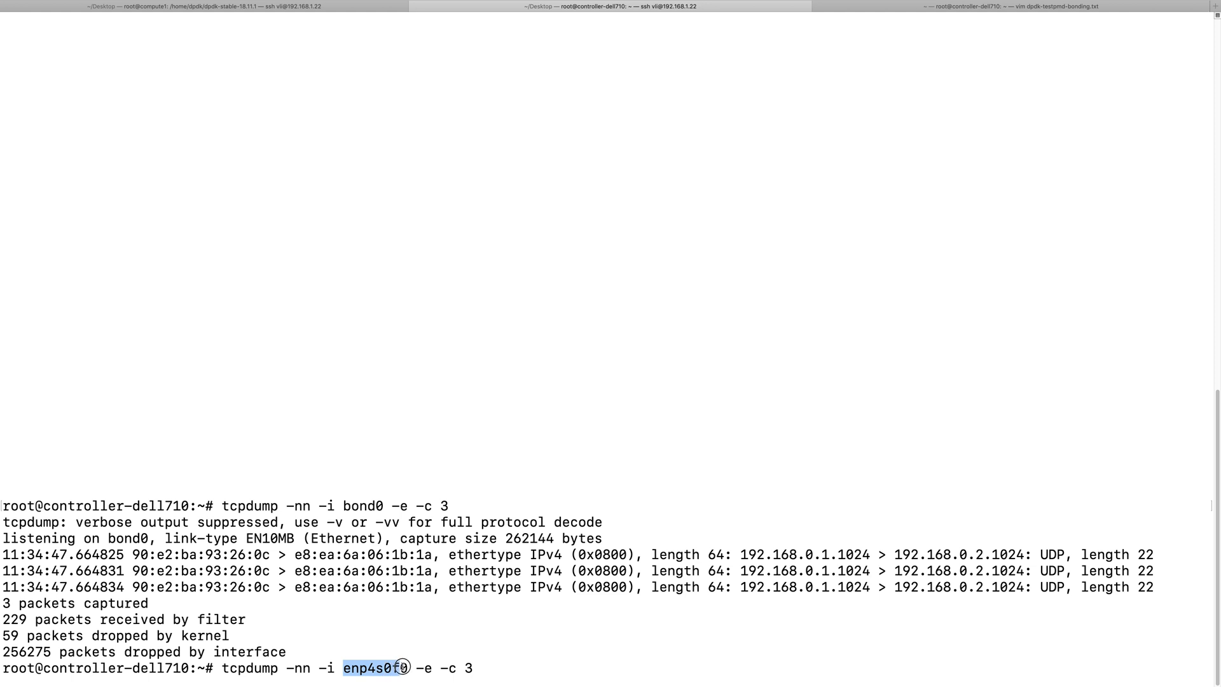
pyautogui.moveTo(419, 646)
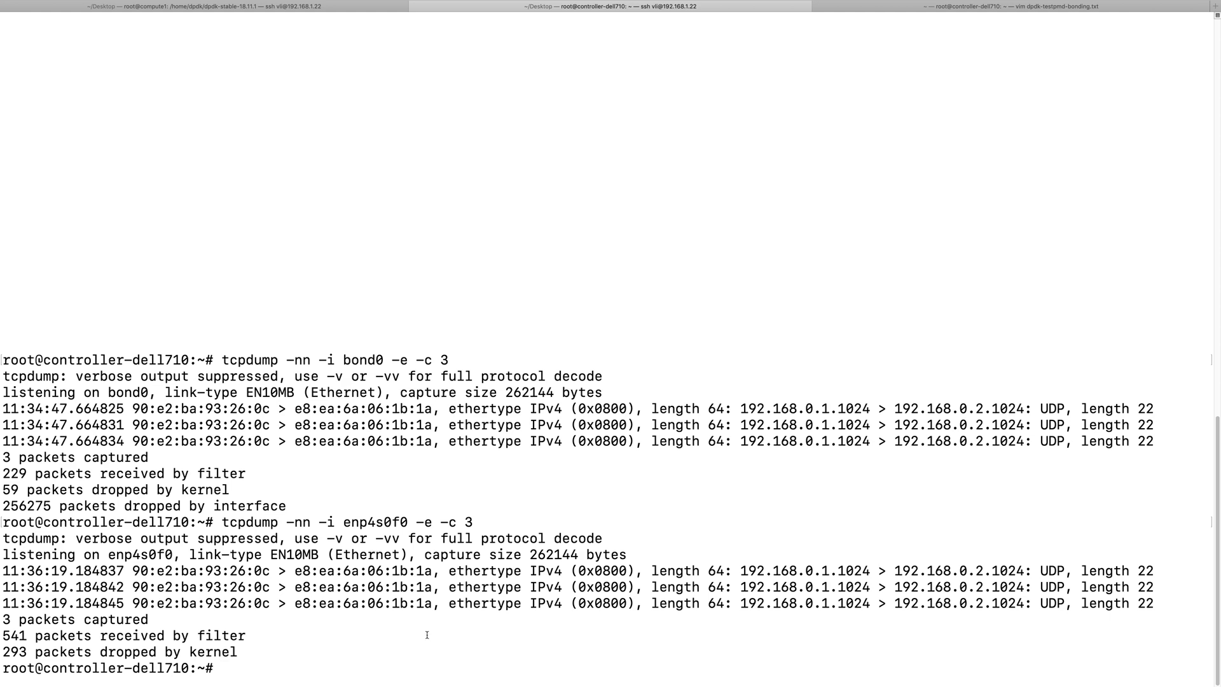
pyautogui.moveTo(102, 571)
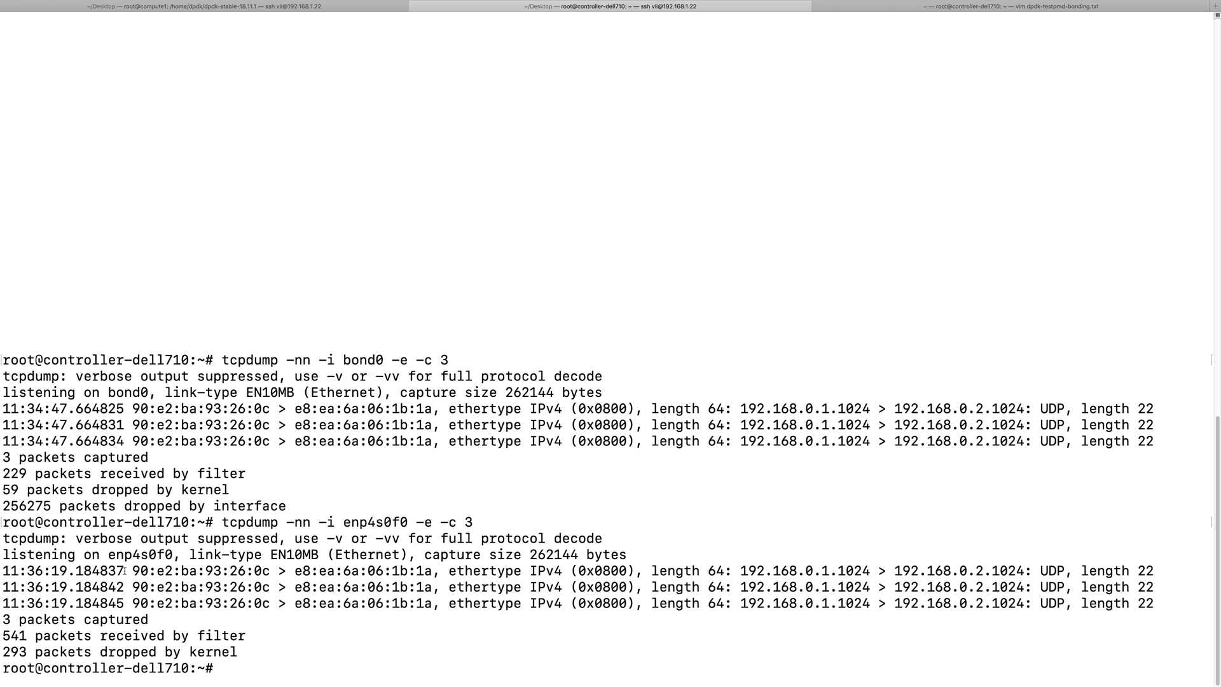
pyautogui.moveTo(390, 591)
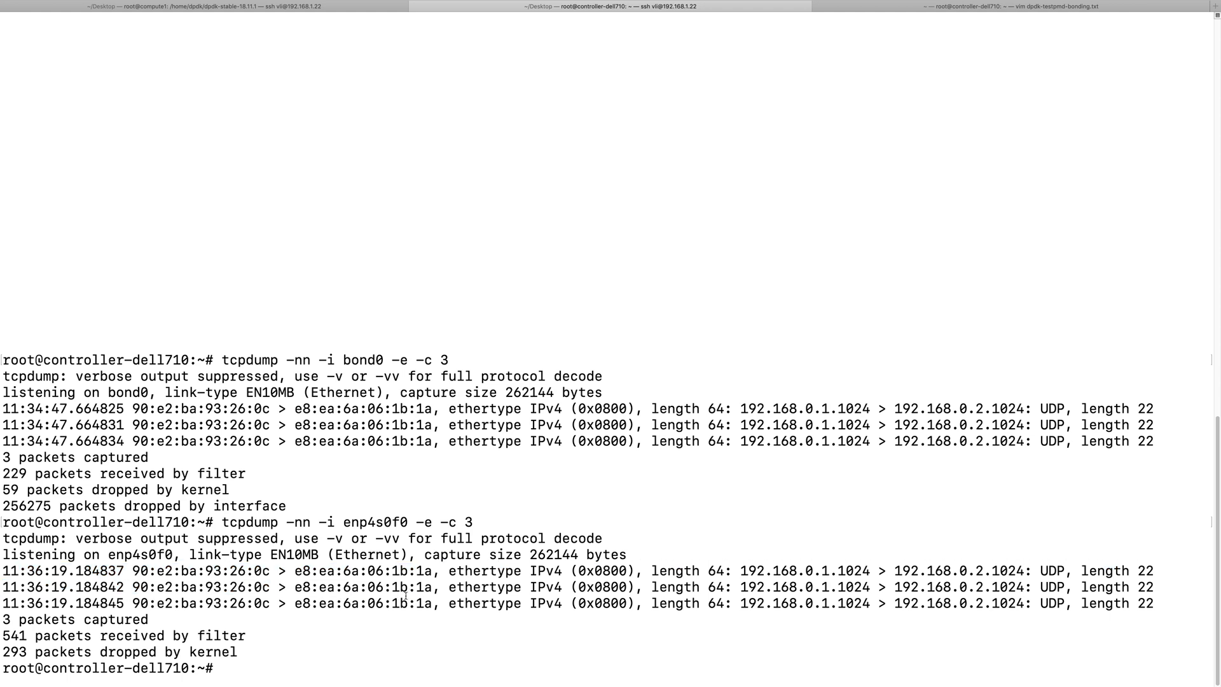
pyautogui.write('tcpdump -nn -i enp4s0f0 -e -c 3')
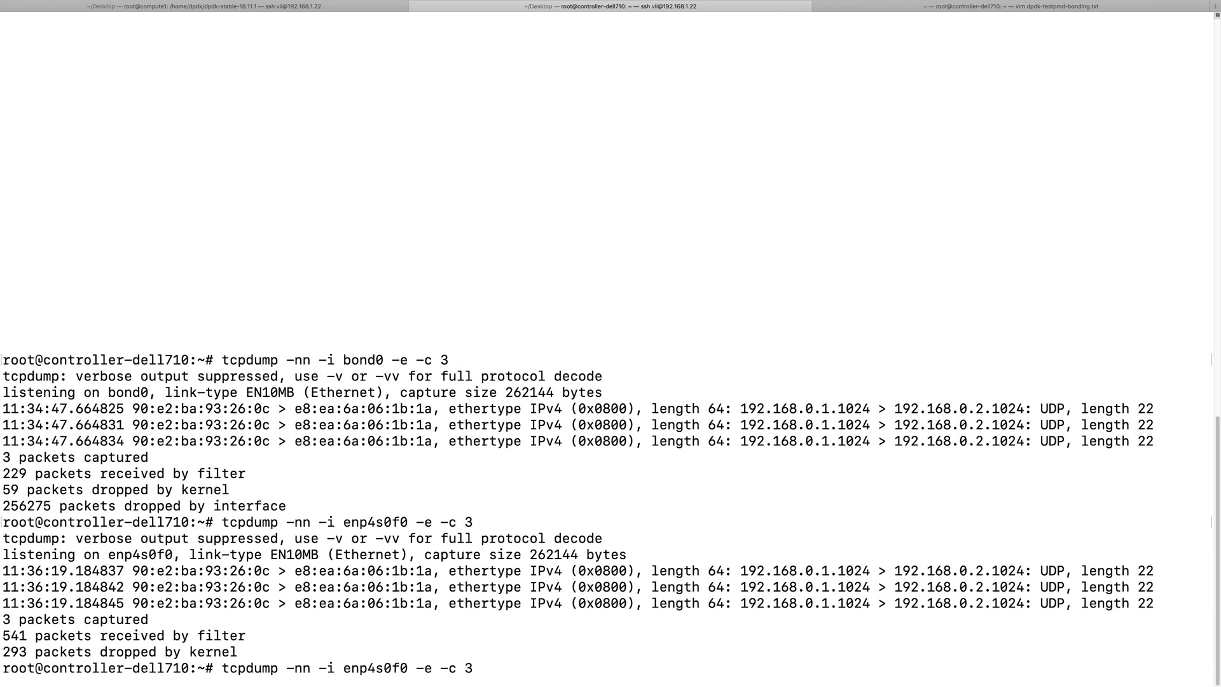
# Step: Edit the recalled tcpdump command to target slave interface enp4s0f1
pyautogui.press('BackSpace')
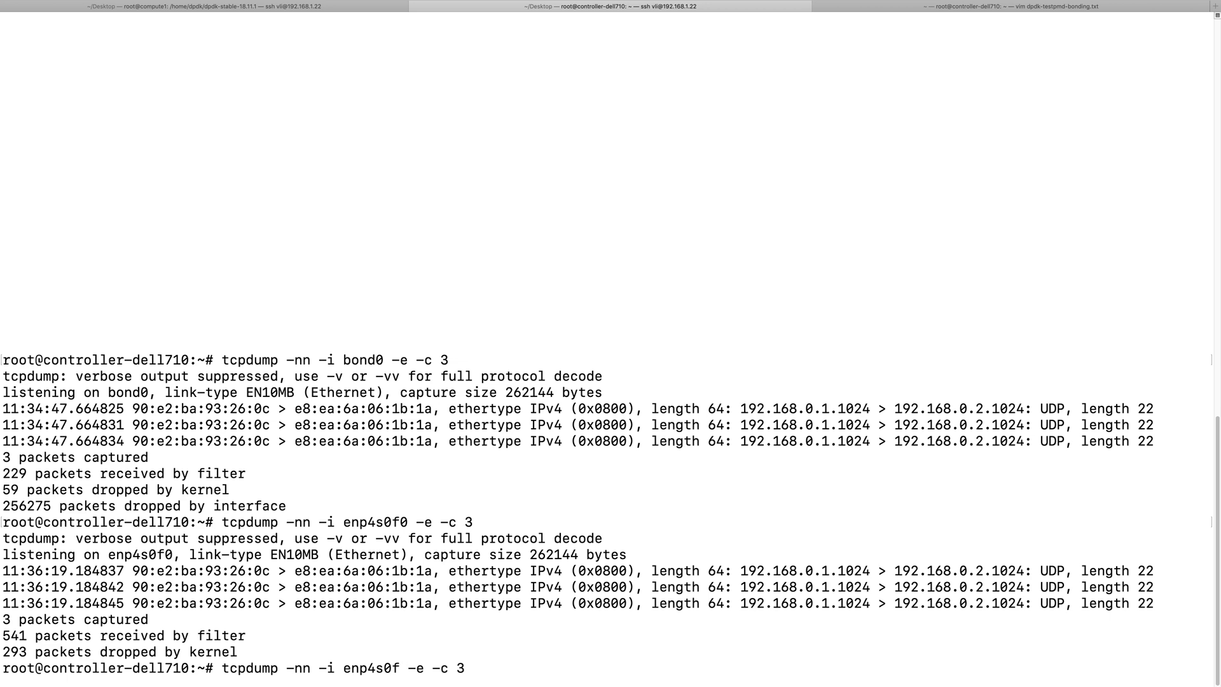
pyautogui.write('1')
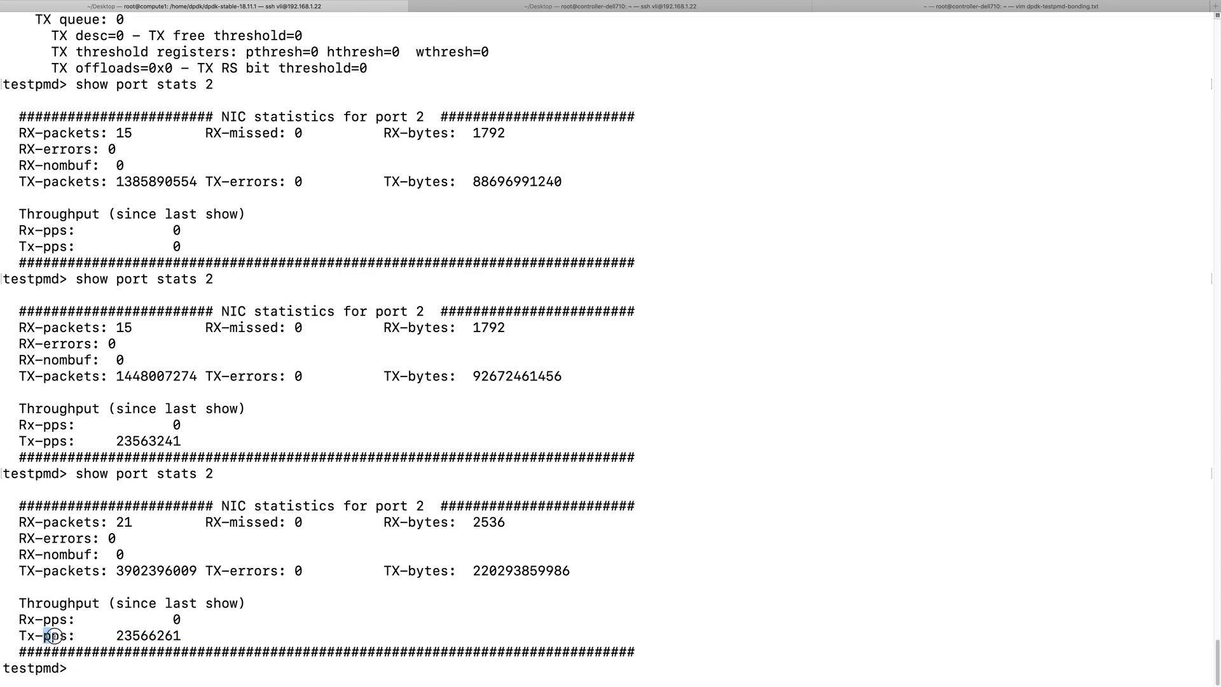
pyautogui.doubleClick(143, 654)
pyautogui.write('show port stats 2')
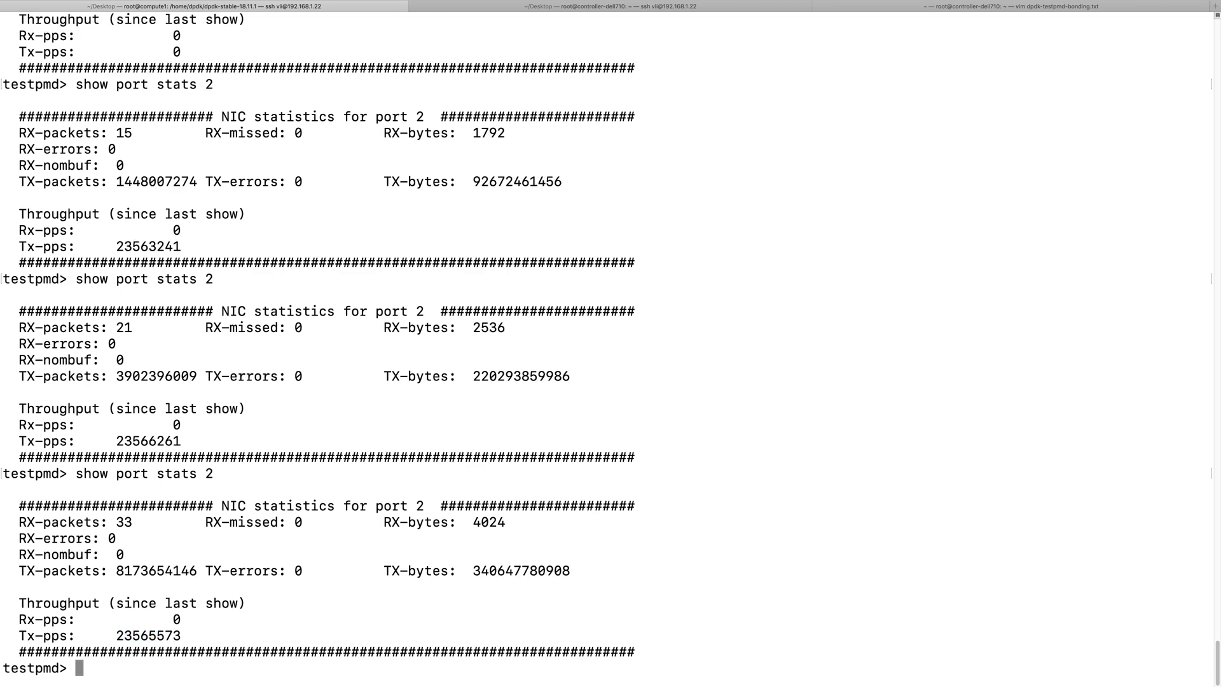
pyautogui.moveTo(178, 575)
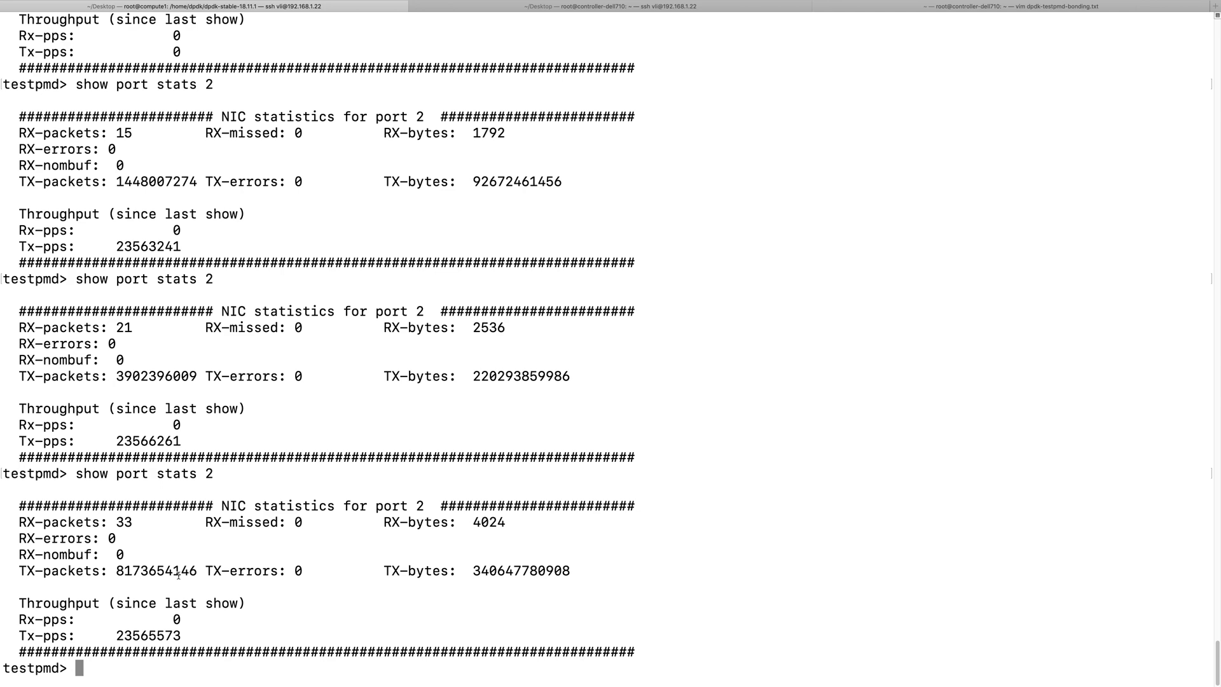
pyautogui.moveTo(253, 280)
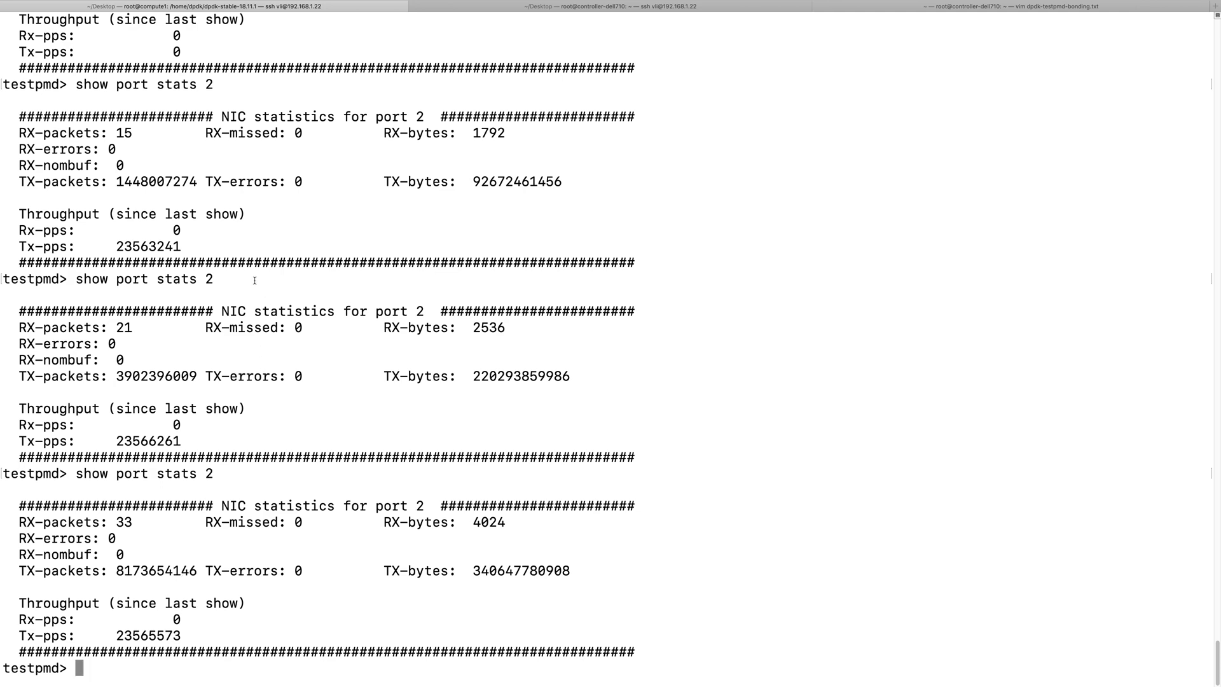